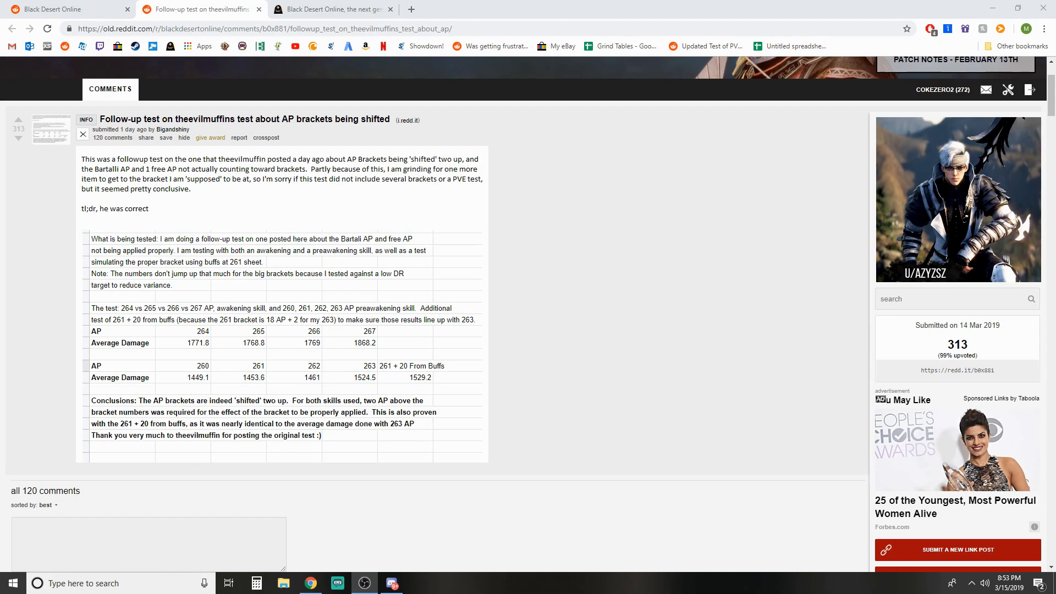
mouse_move(627, 334)
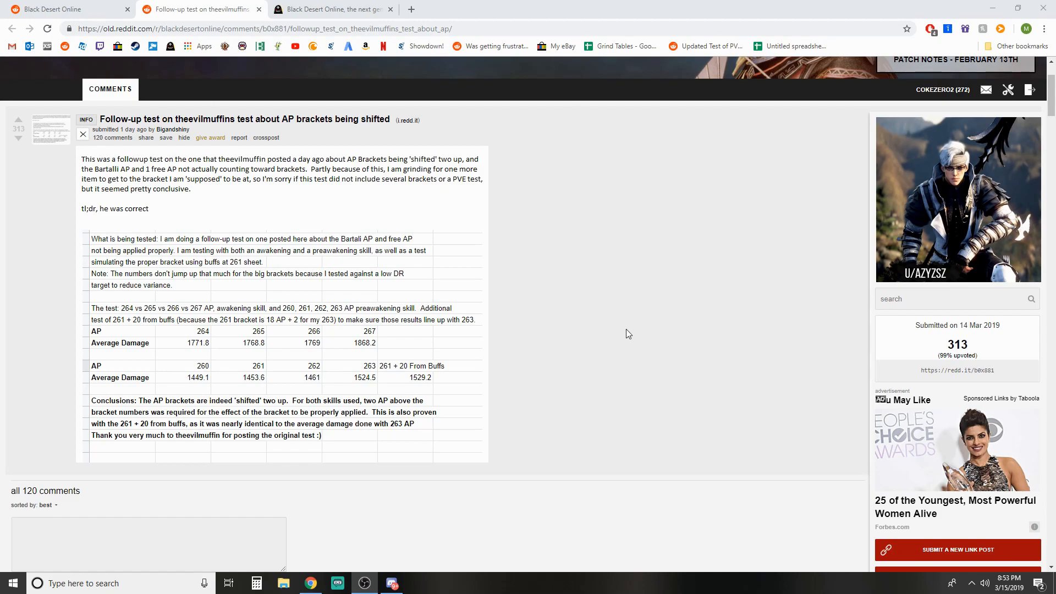
mouse_move(626, 370)
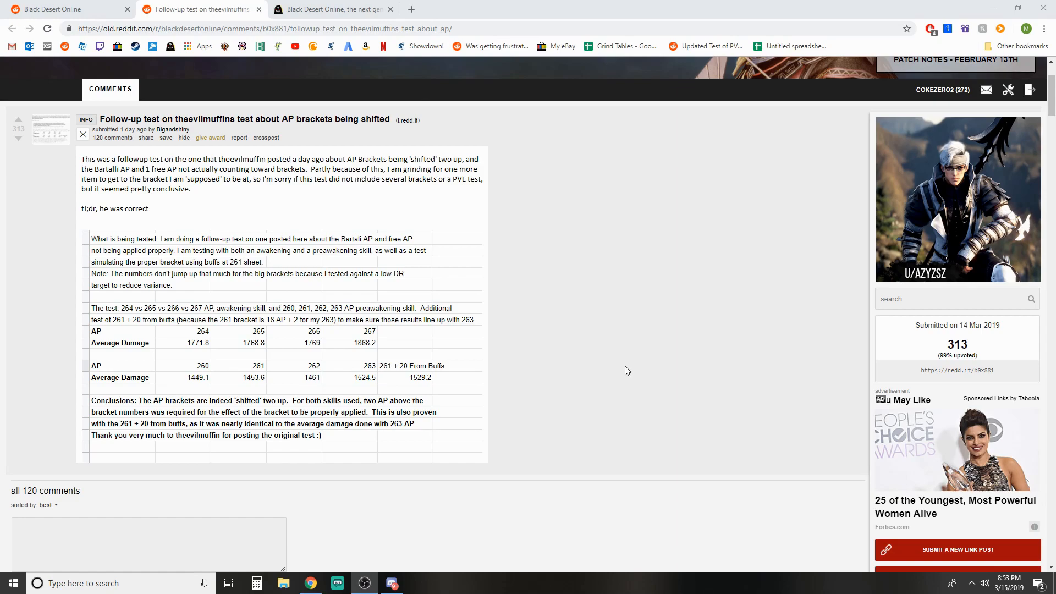
mouse_move(625, 369)
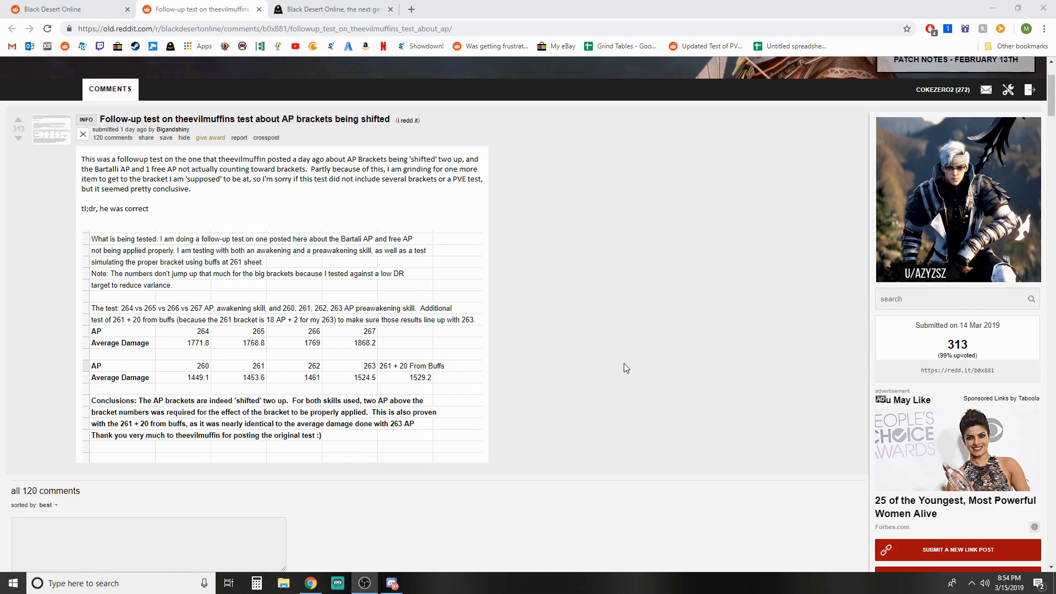
mouse_move(157, 328)
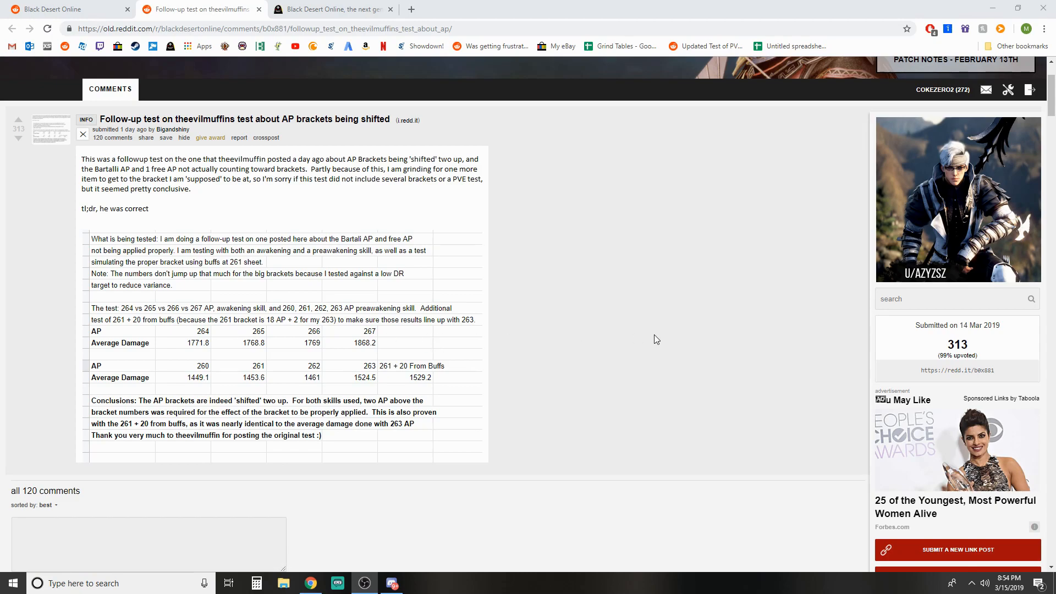
mouse_move(581, 344)
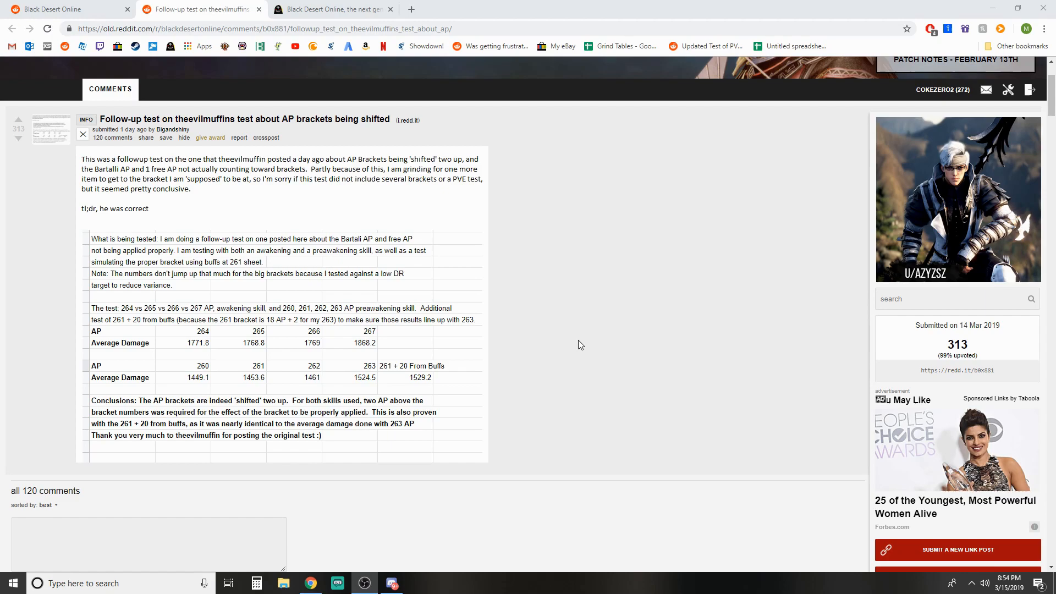
mouse_move(443, 317)
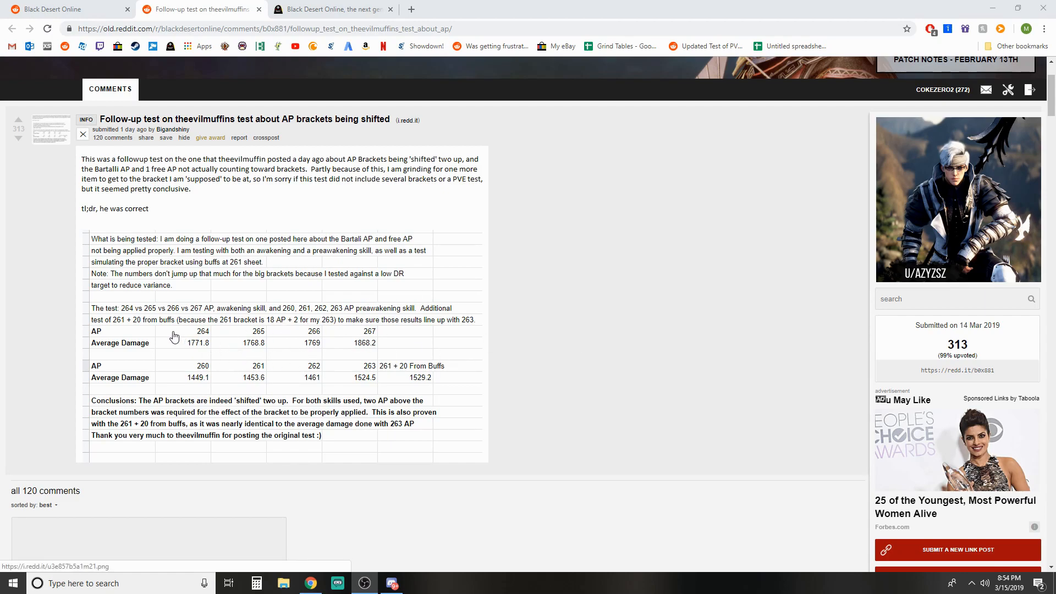
mouse_move(183, 338)
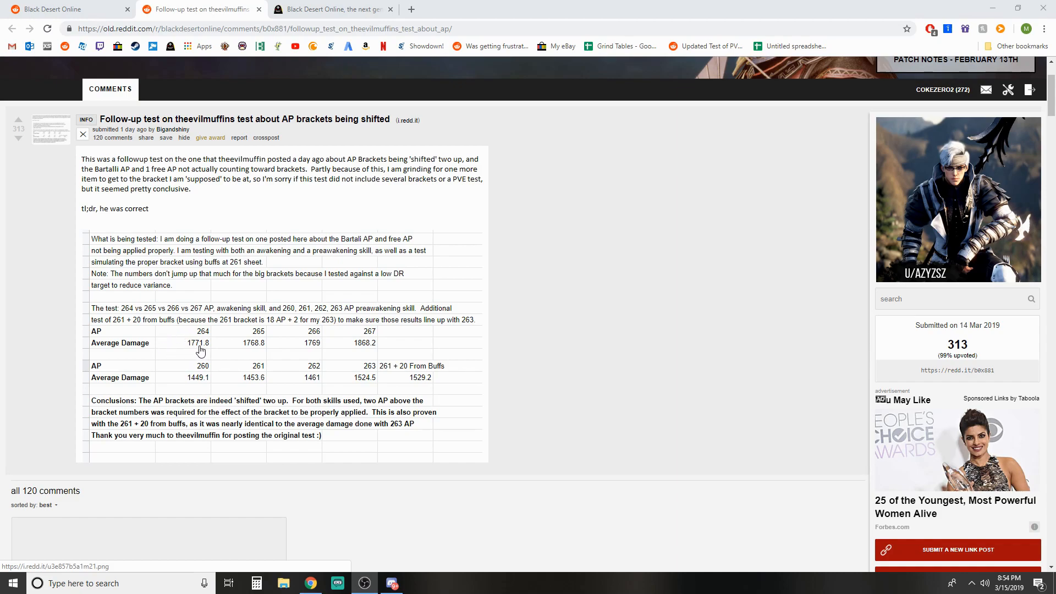
mouse_move(242, 340)
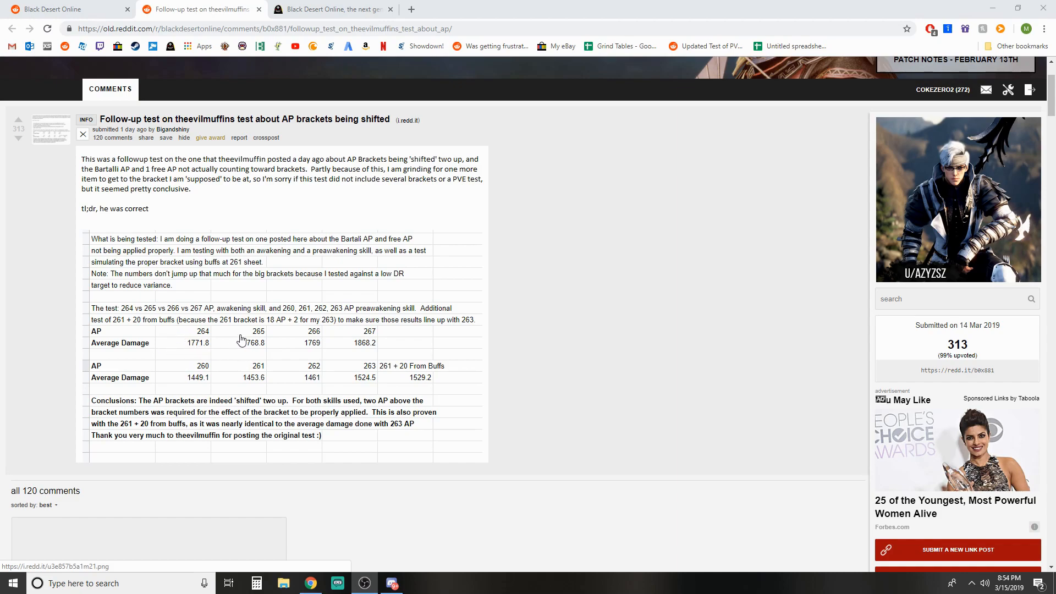
mouse_move(242, 353)
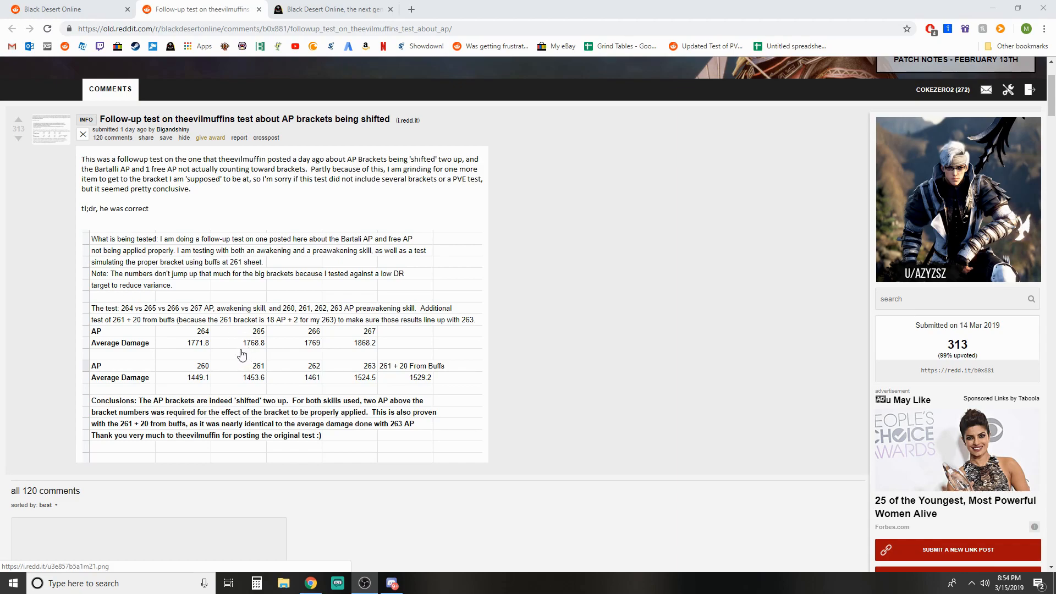
mouse_move(206, 350)
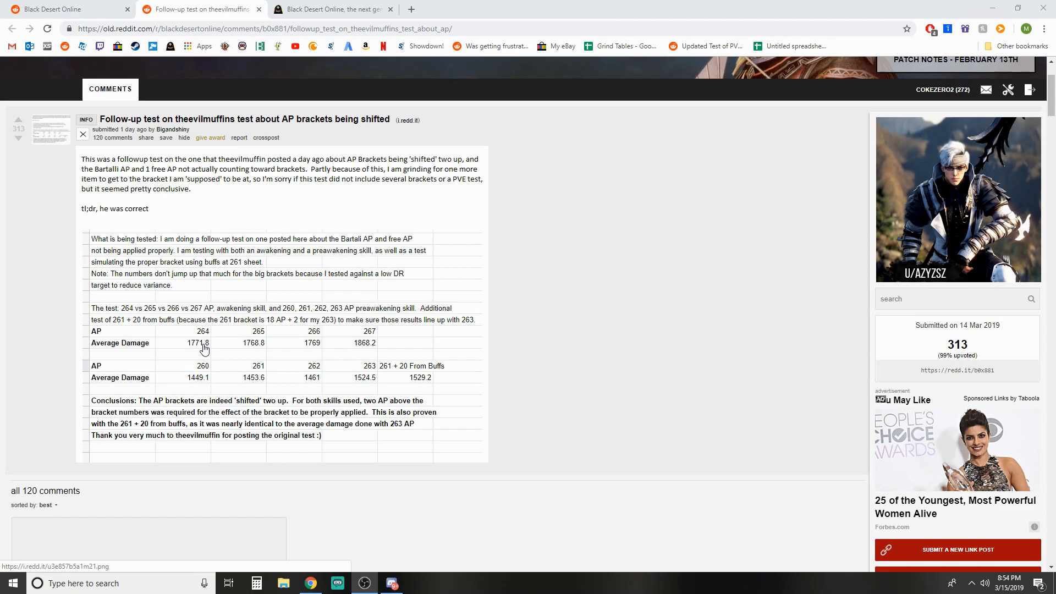
mouse_move(253, 352)
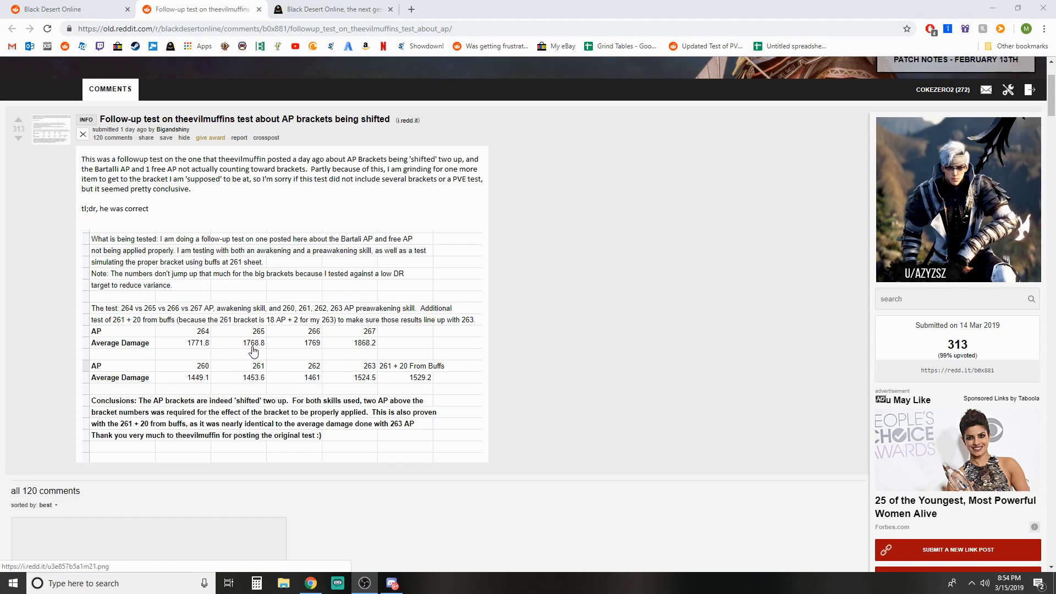
mouse_move(301, 355)
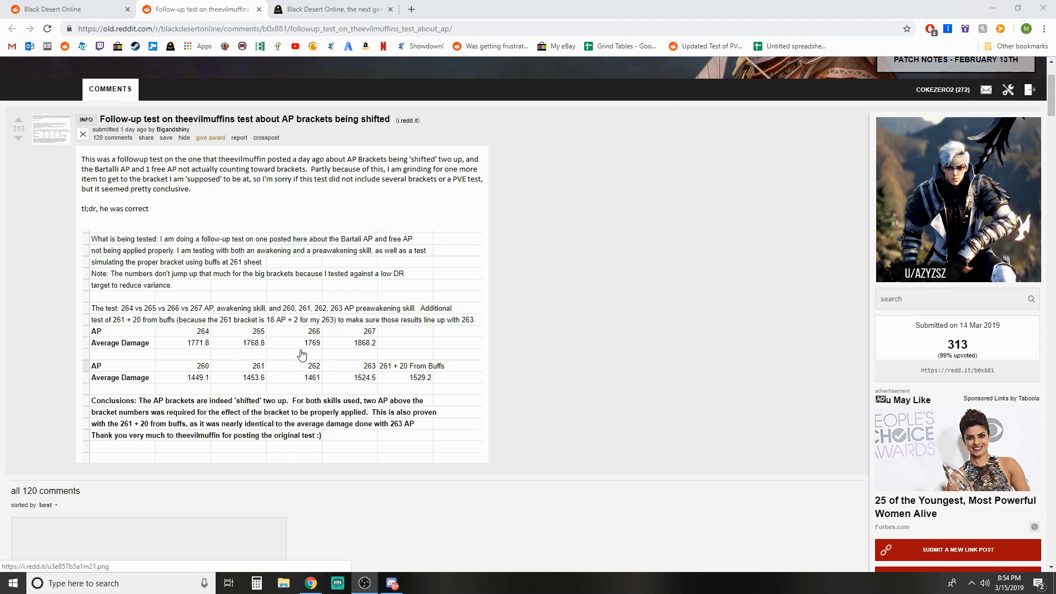
mouse_move(291, 337)
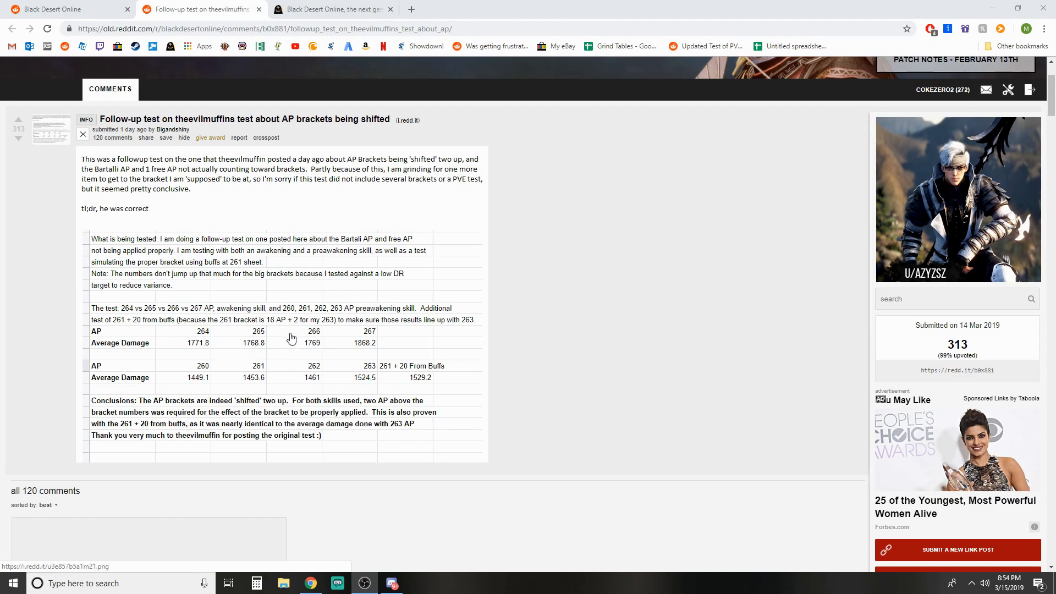
mouse_move(291, 348)
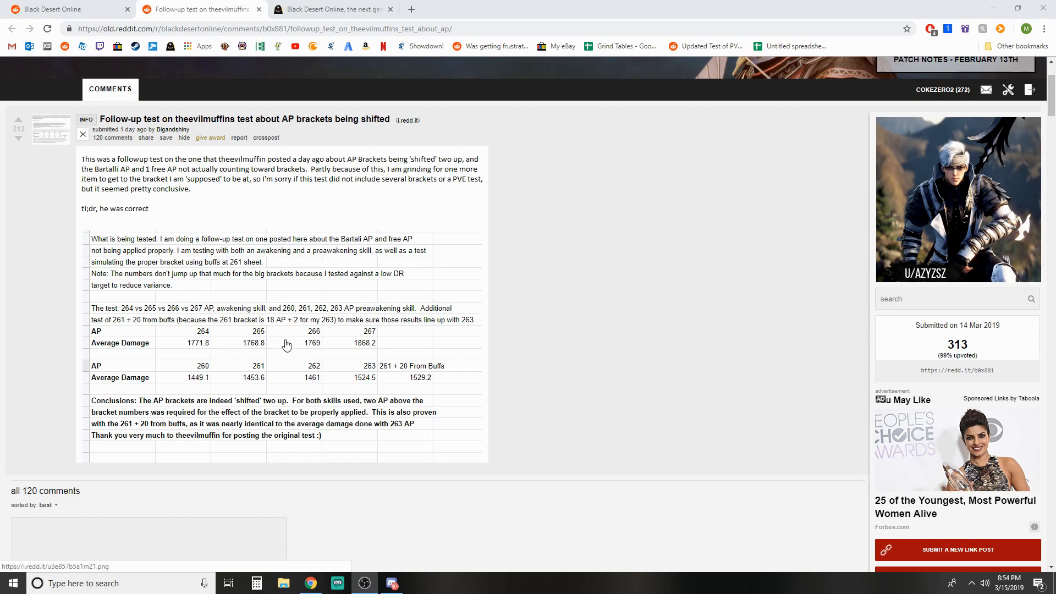
mouse_move(262, 344)
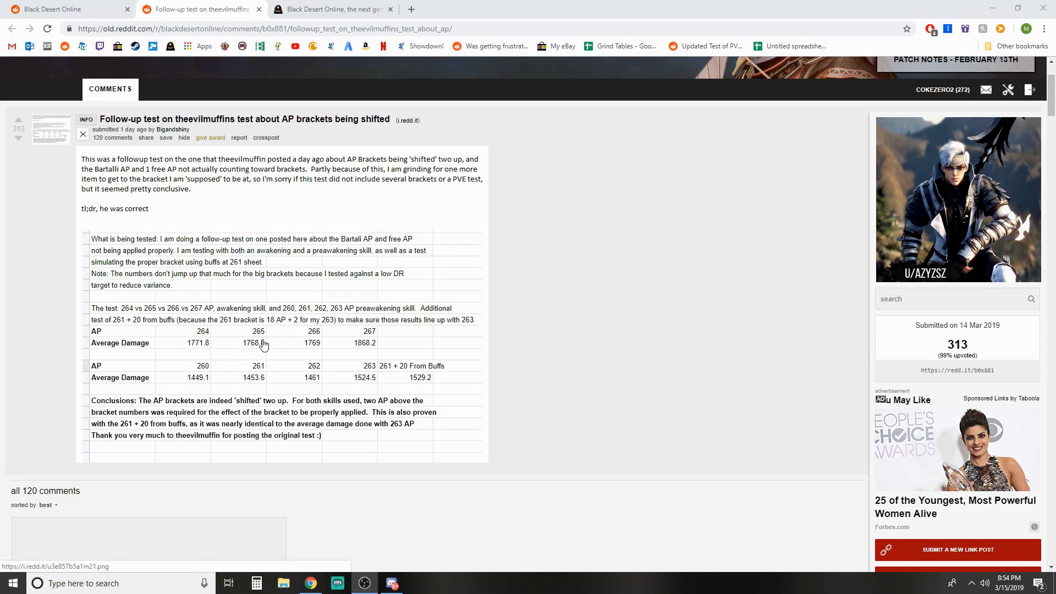
mouse_move(298, 342)
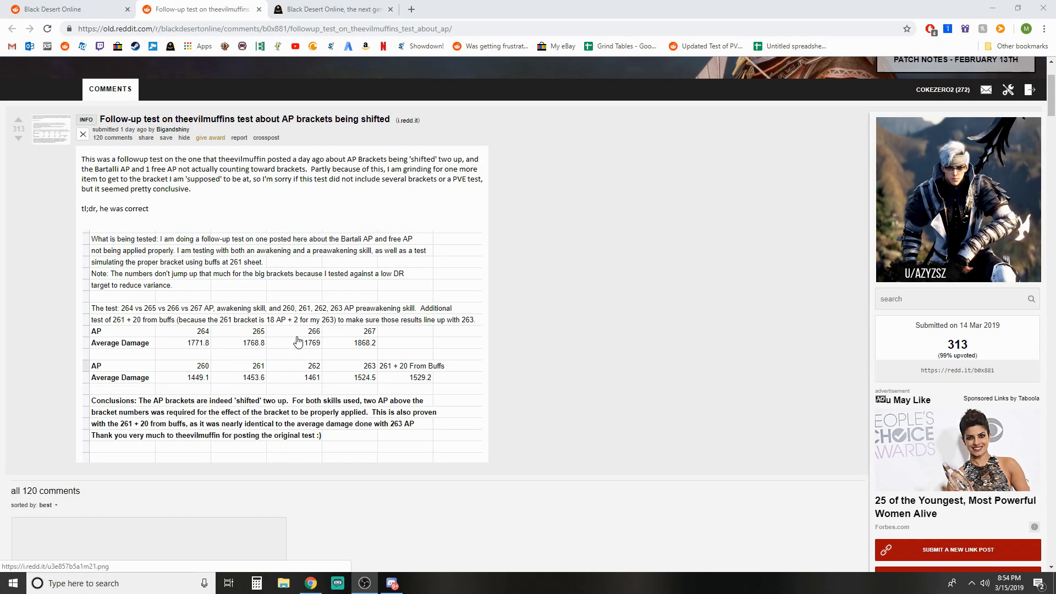
mouse_move(290, 349)
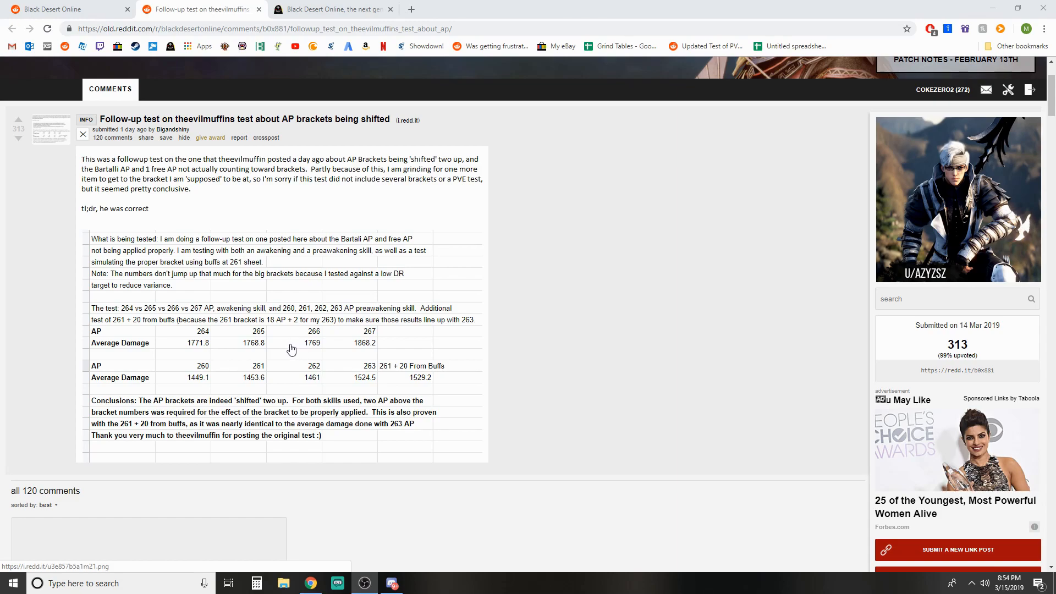
mouse_move(295, 342)
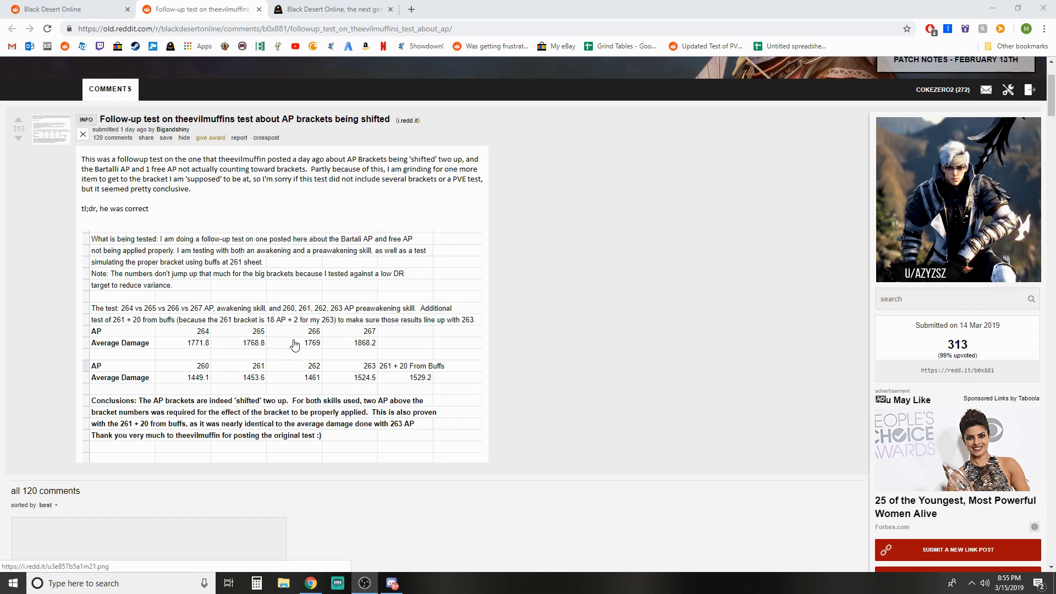
mouse_move(301, 349)
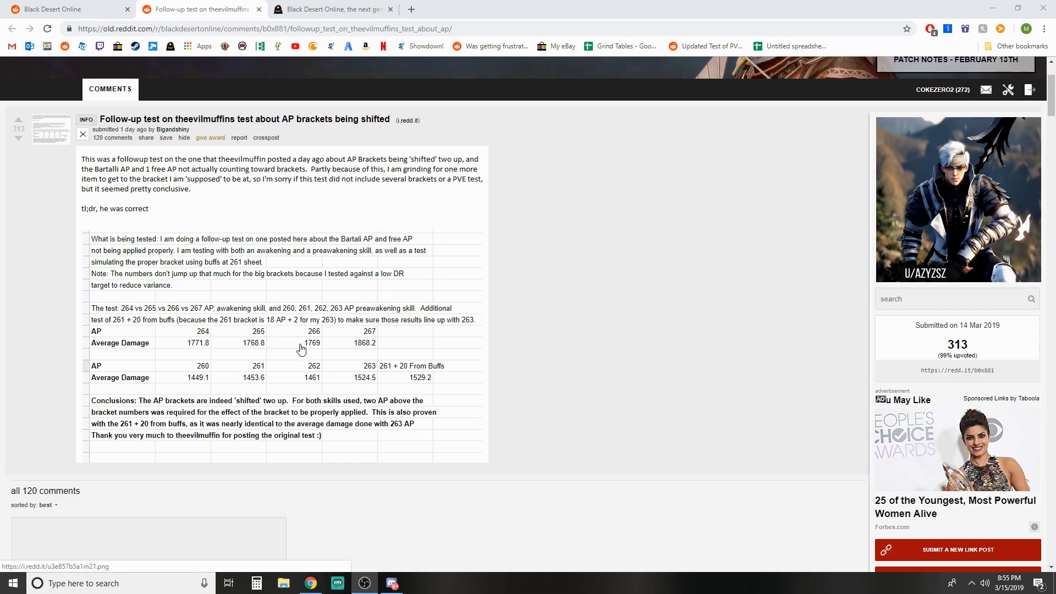
mouse_move(369, 355)
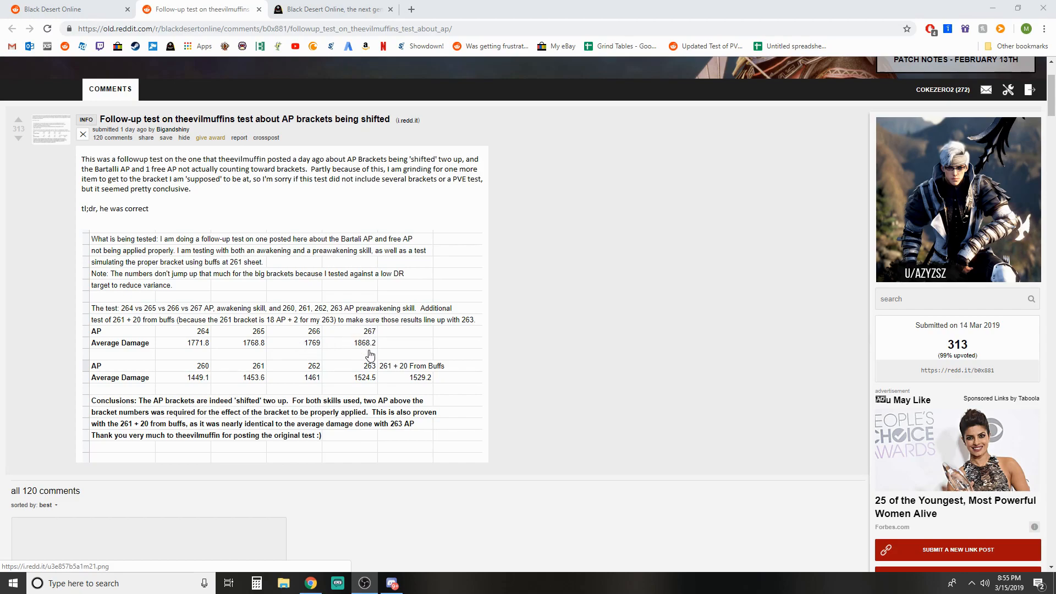
mouse_move(363, 349)
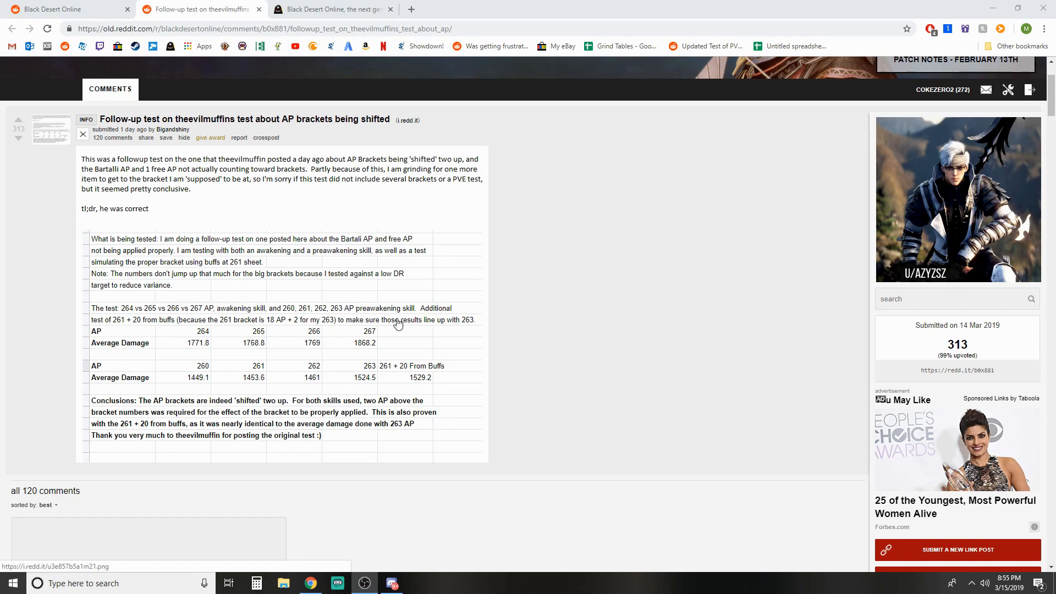
mouse_move(475, 336)
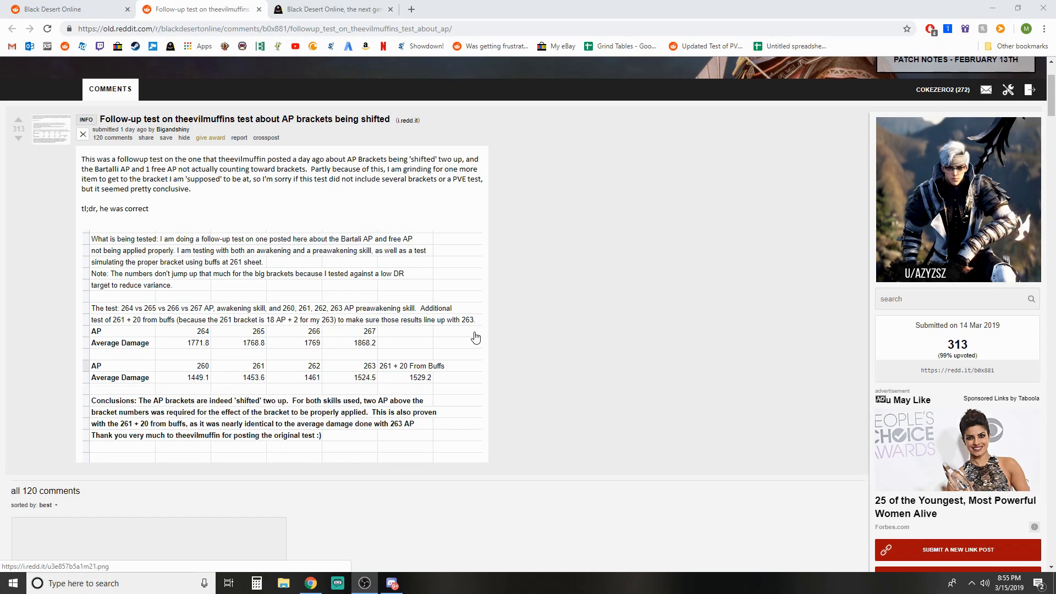
mouse_move(623, 302)
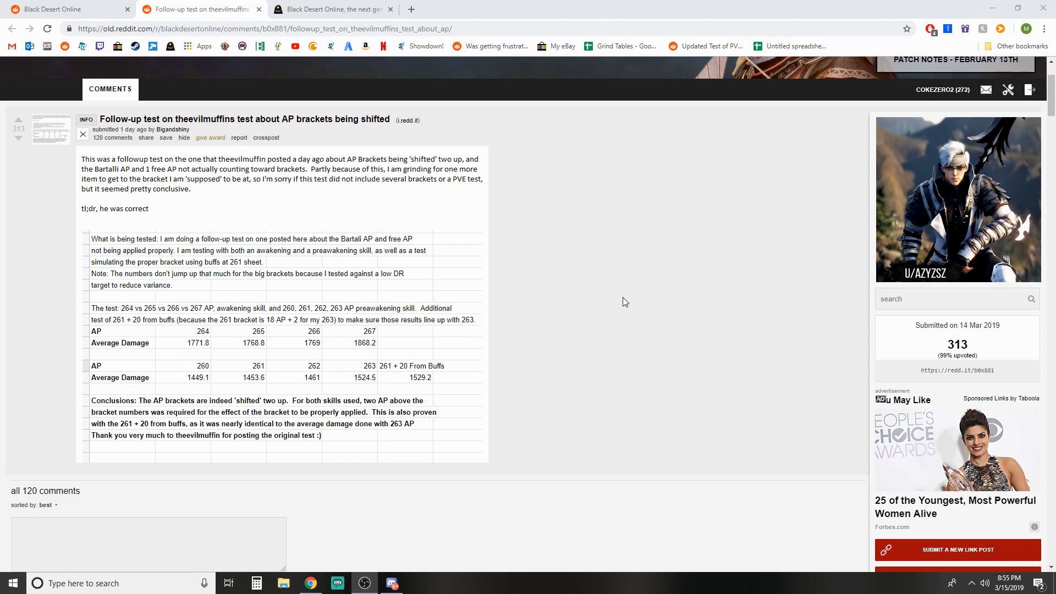
mouse_move(614, 304)
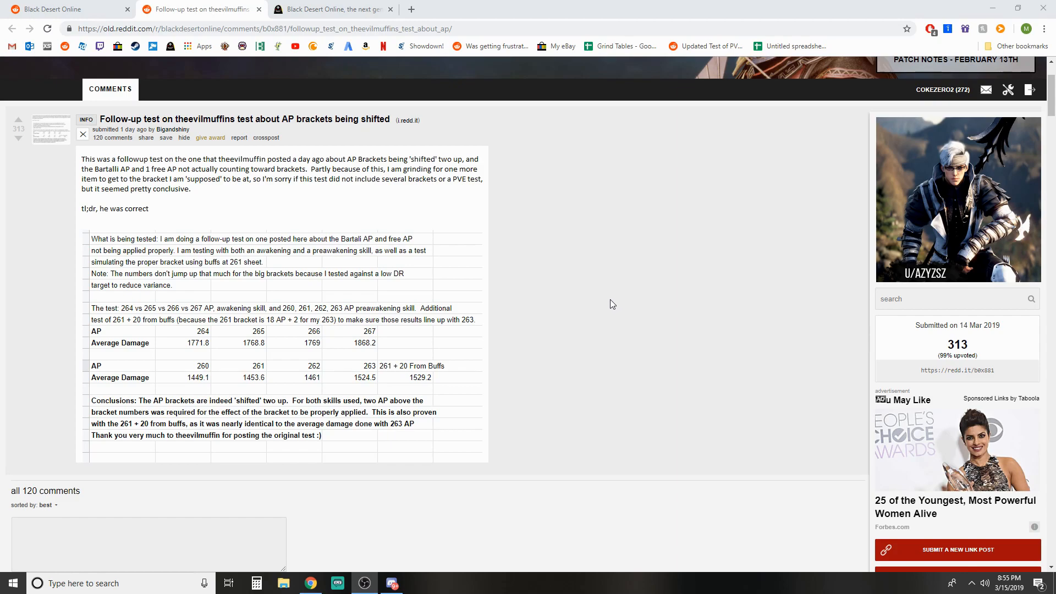
mouse_move(549, 336)
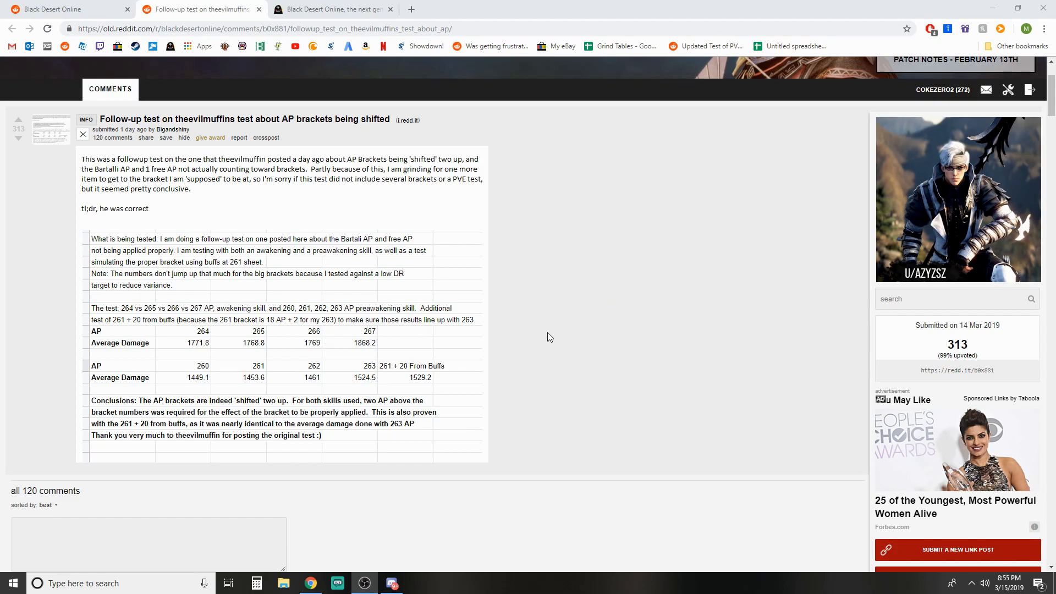
mouse_move(250, 346)
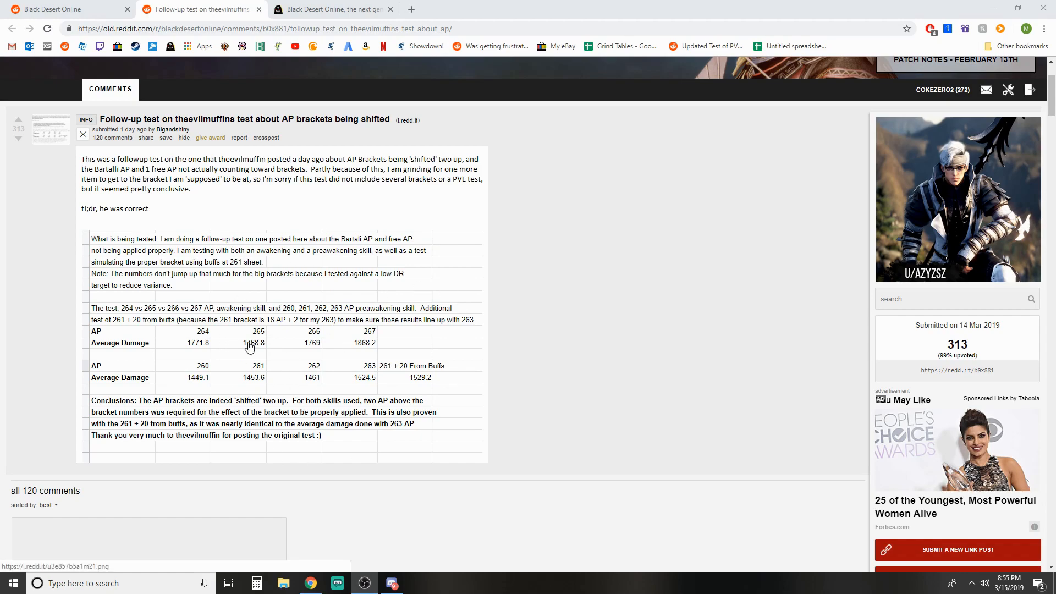
mouse_move(543, 328)
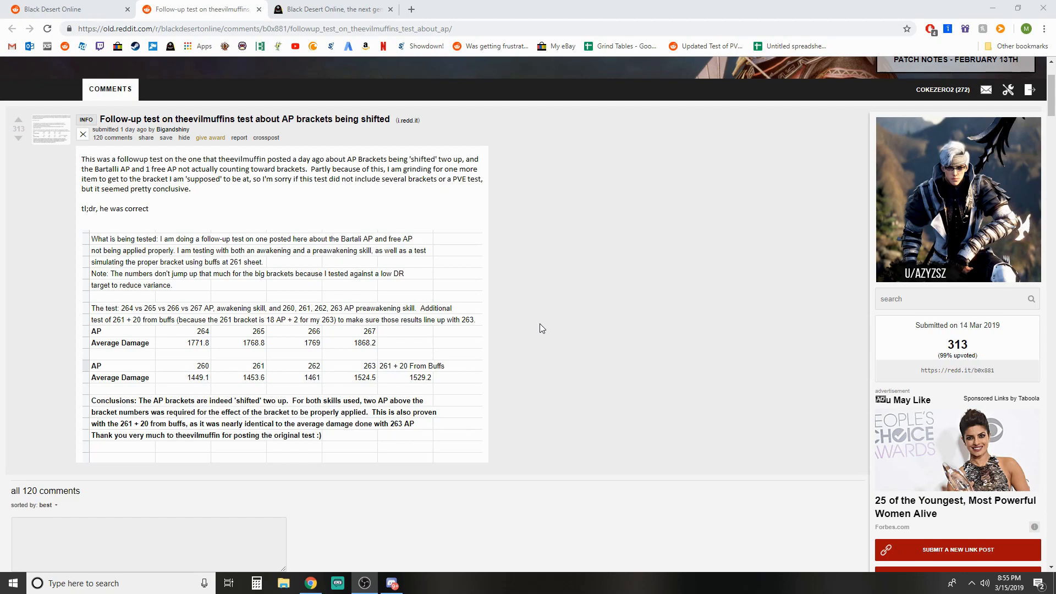
mouse_move(535, 339)
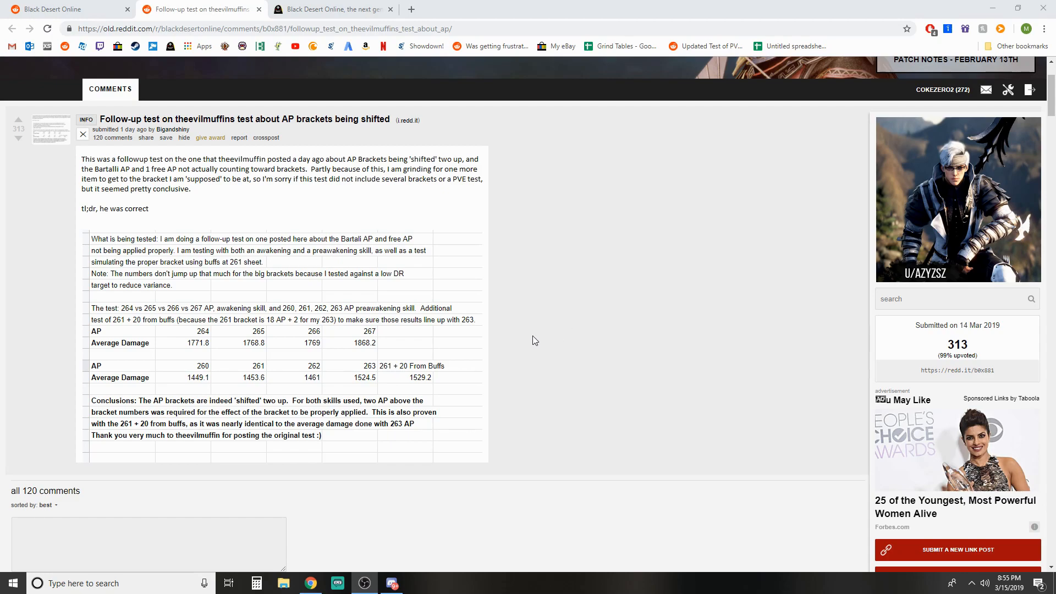
mouse_move(535, 358)
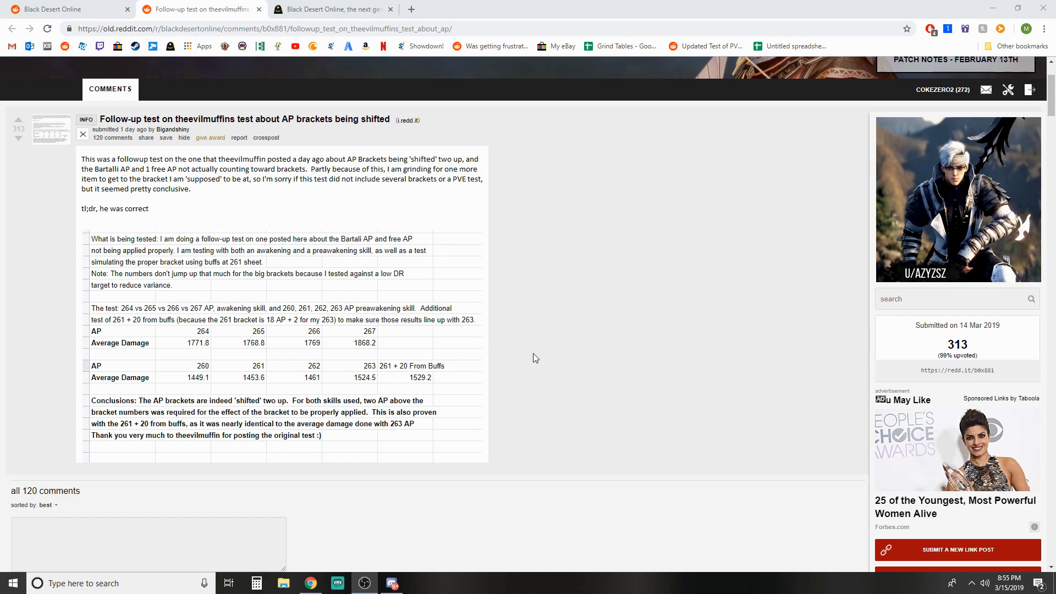
mouse_move(454, 349)
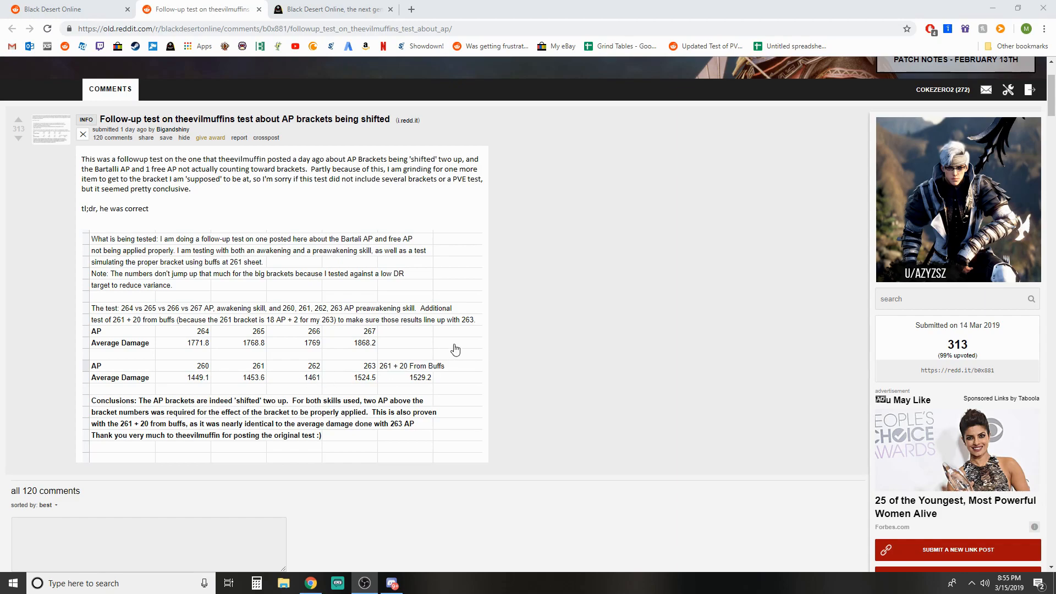
mouse_move(740, 329)
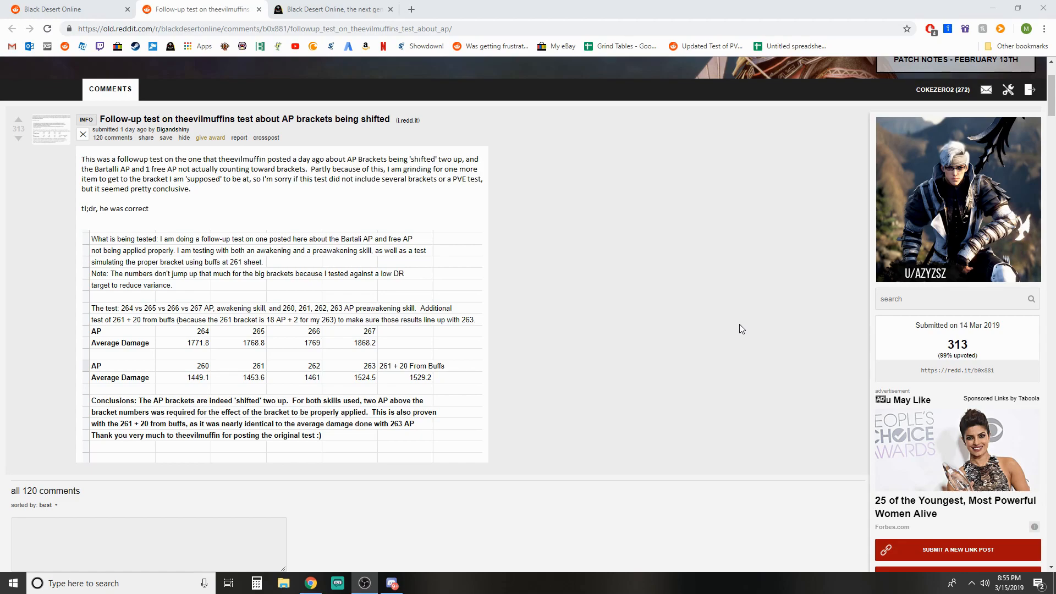
mouse_move(585, 397)
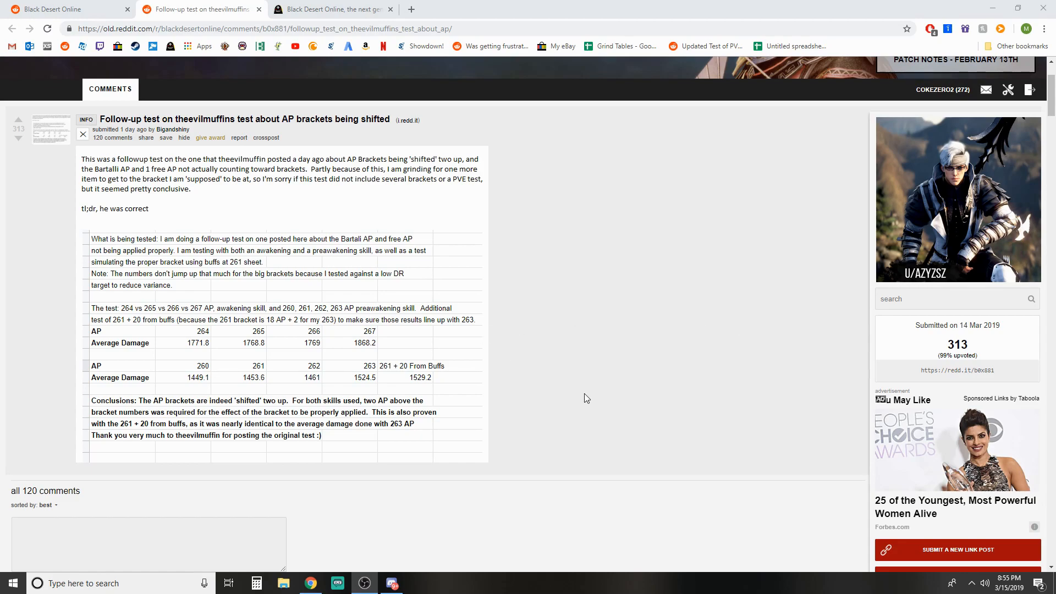
mouse_move(436, 285)
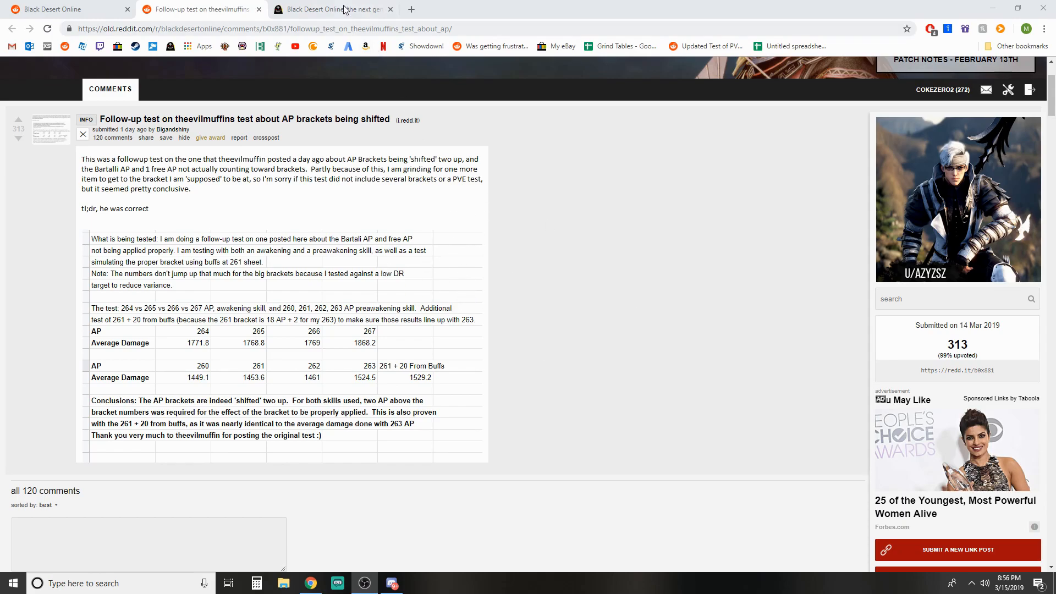
- Show the Black Desert Online patch notes' Known Issue noting the Lv. 60 AP buff bug
click(330, 8)
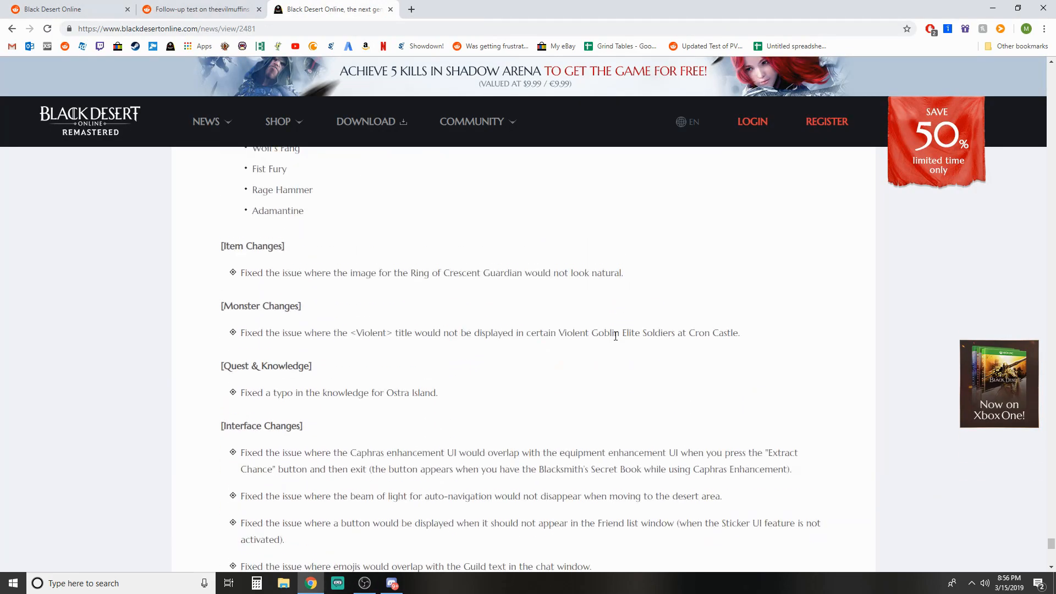
scroll(down, 3)
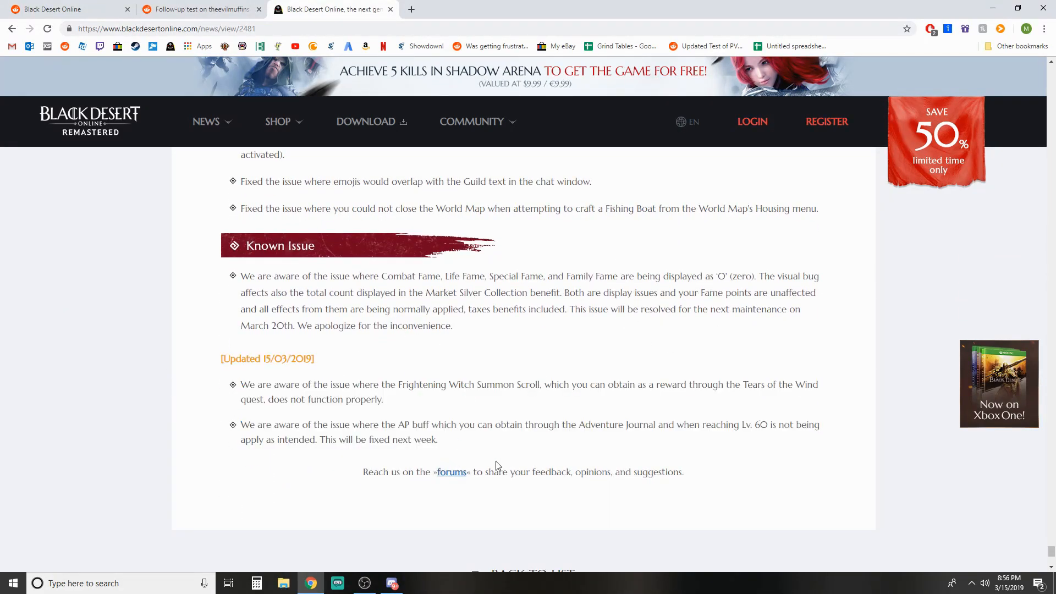
scroll(down, 3)
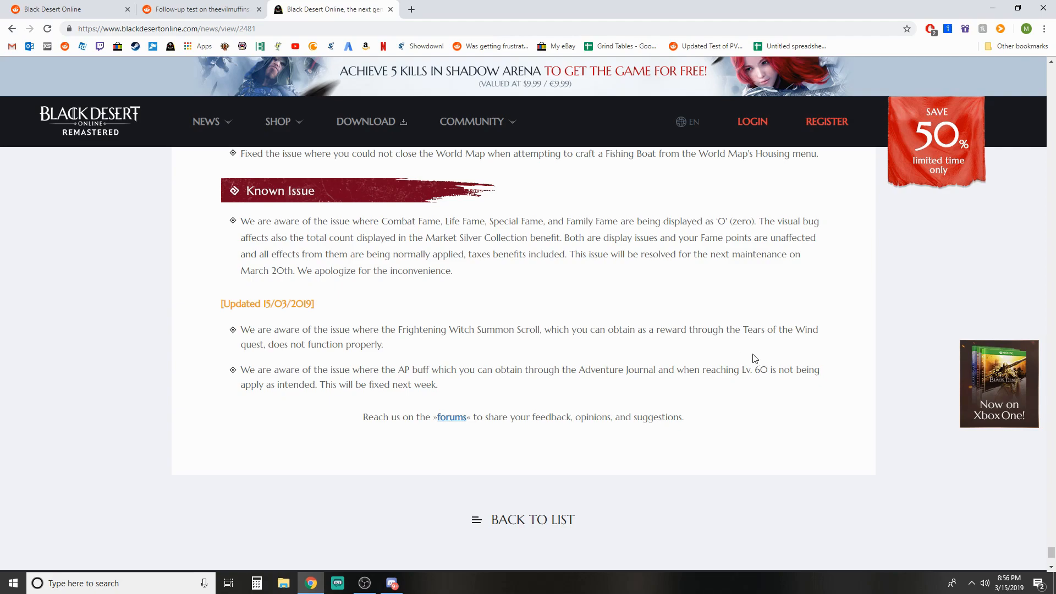
mouse_move(297, 383)
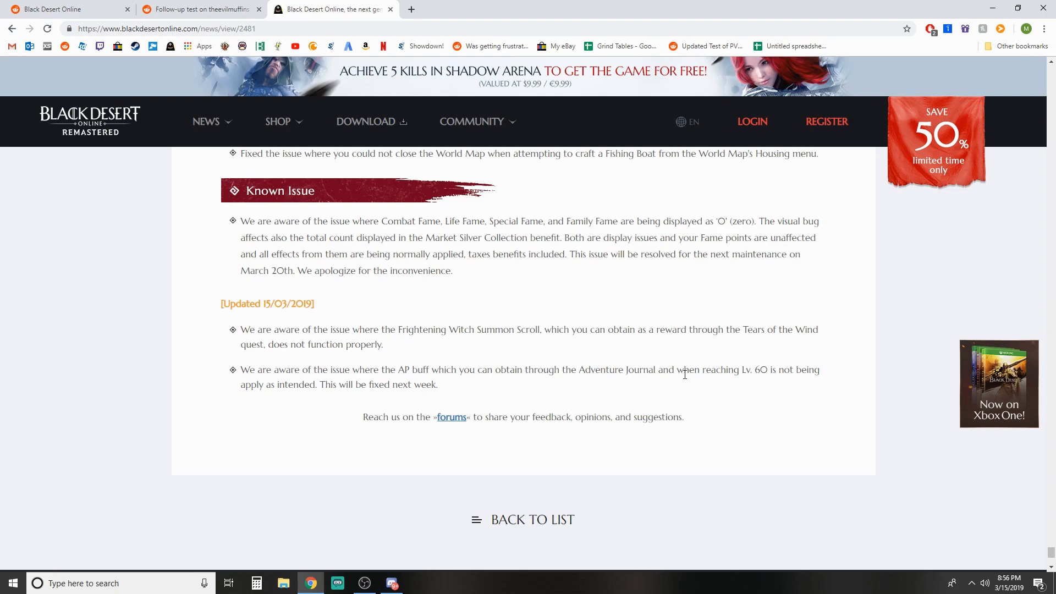
mouse_move(245, 388)
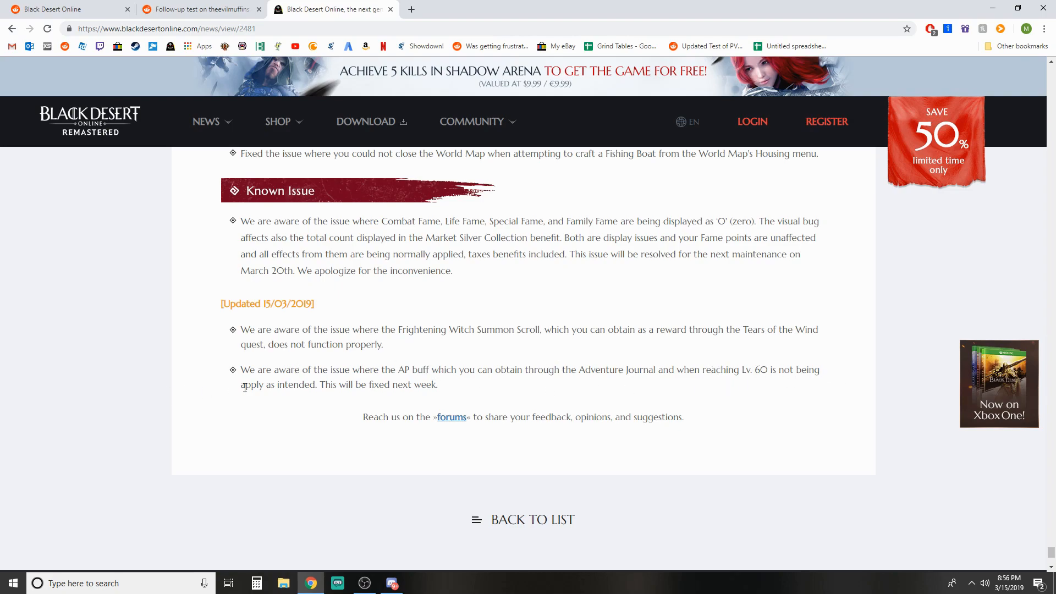
double_click(402, 385)
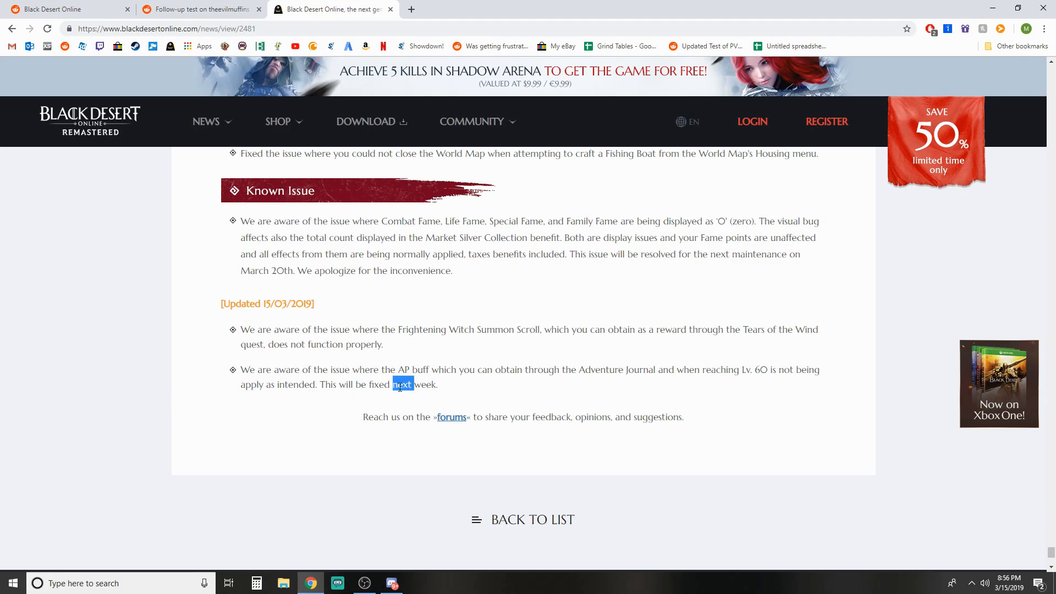
click(485, 397)
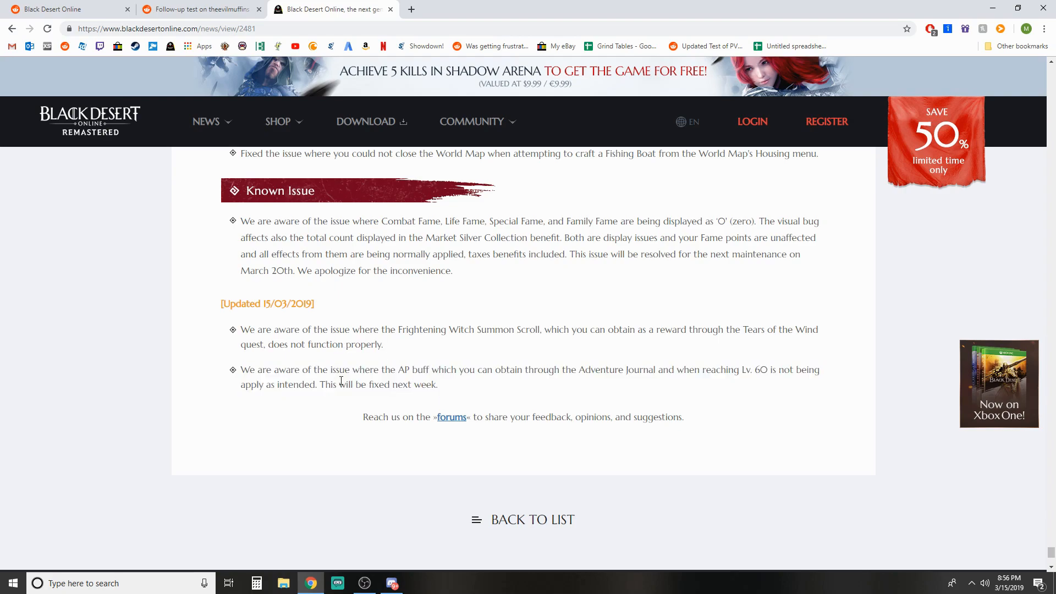
drag(240, 370, 346, 370)
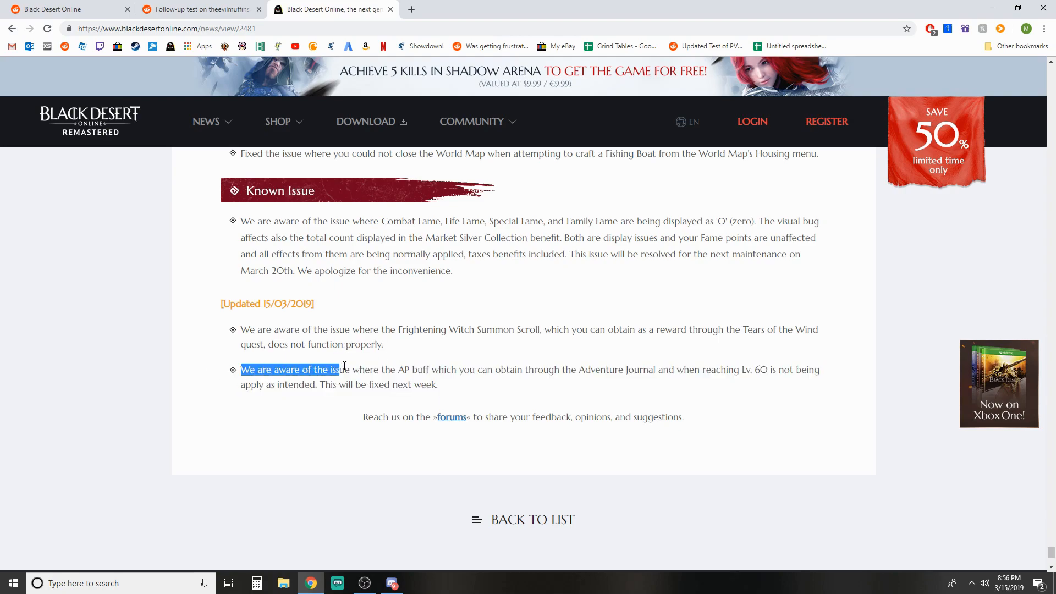
click(471, 390)
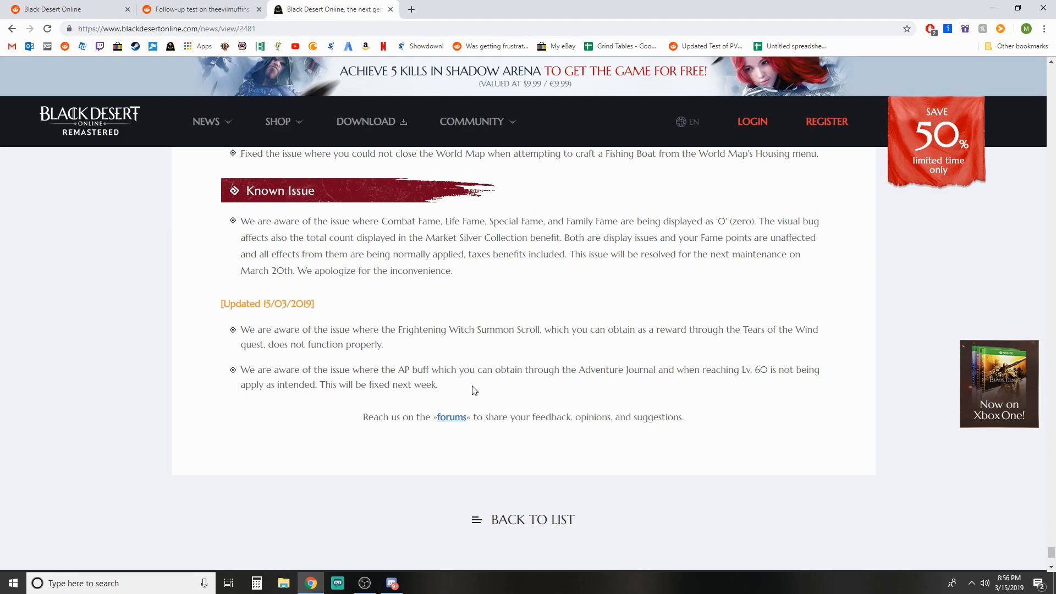